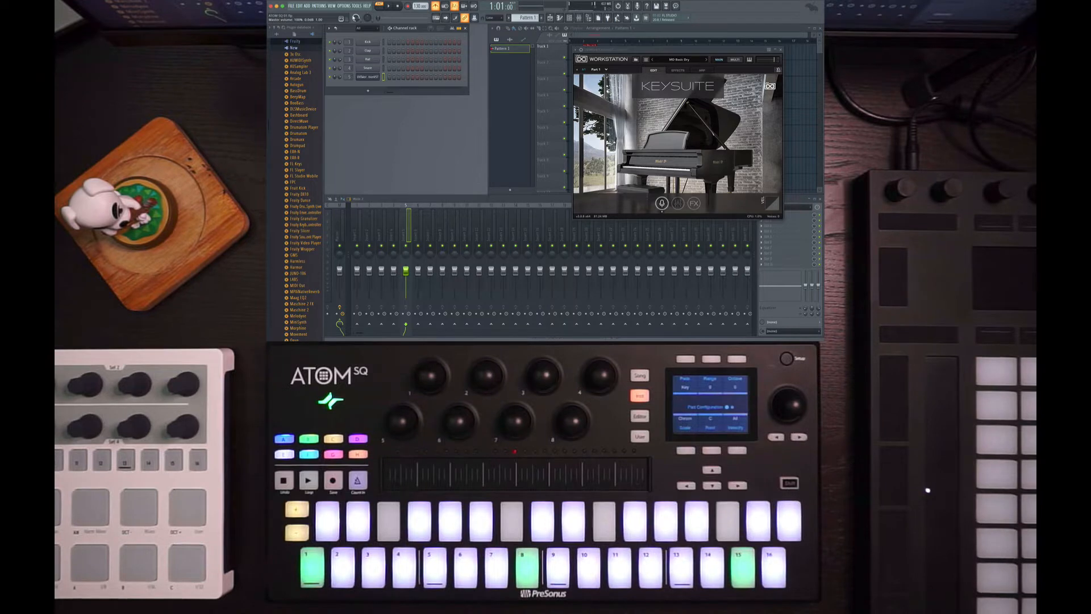
Open the MIDI settings from the Options menu, listing the ATM SQ devices
left_click(344, 6)
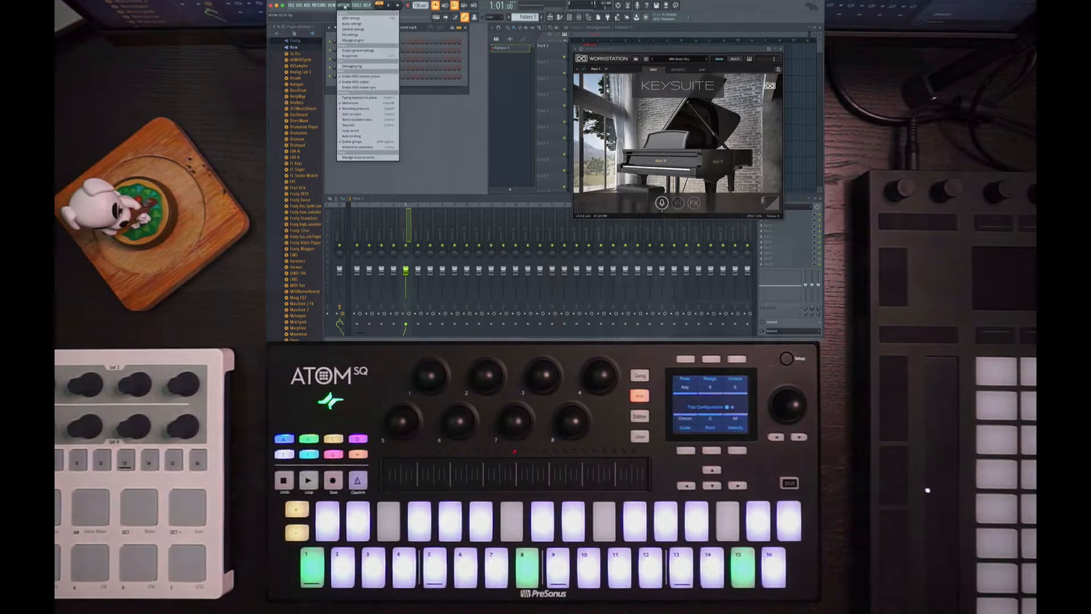
left_click(351, 18)
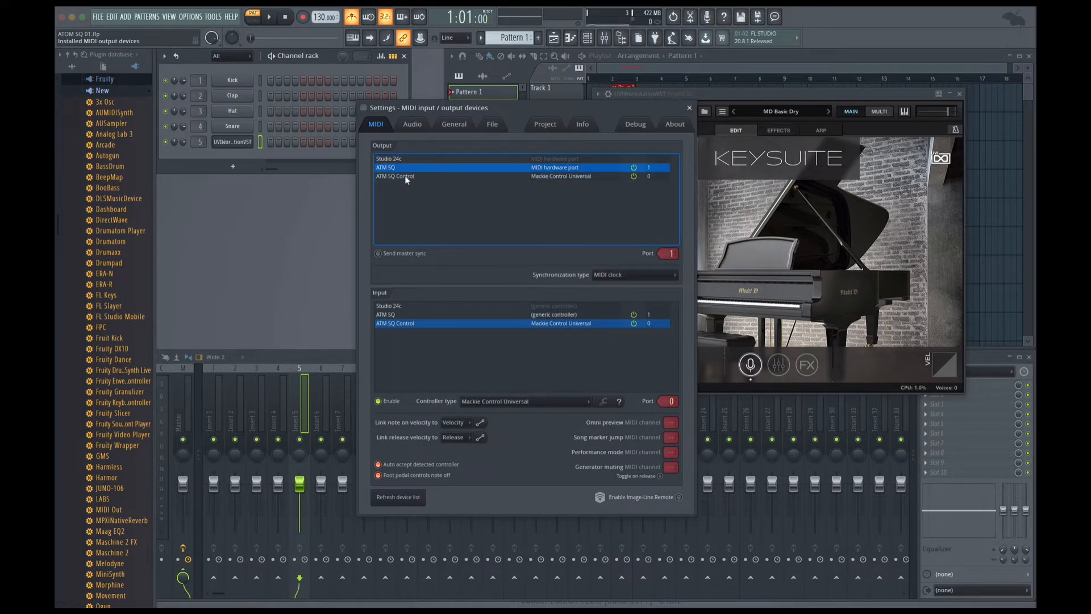
left_click(404, 167)
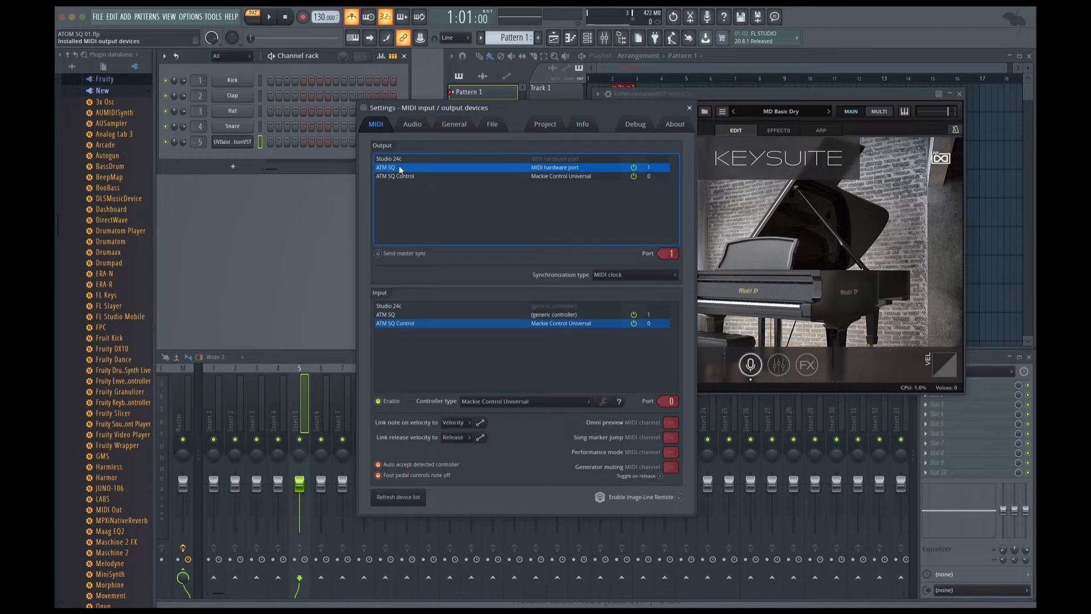
left_click(394, 176)
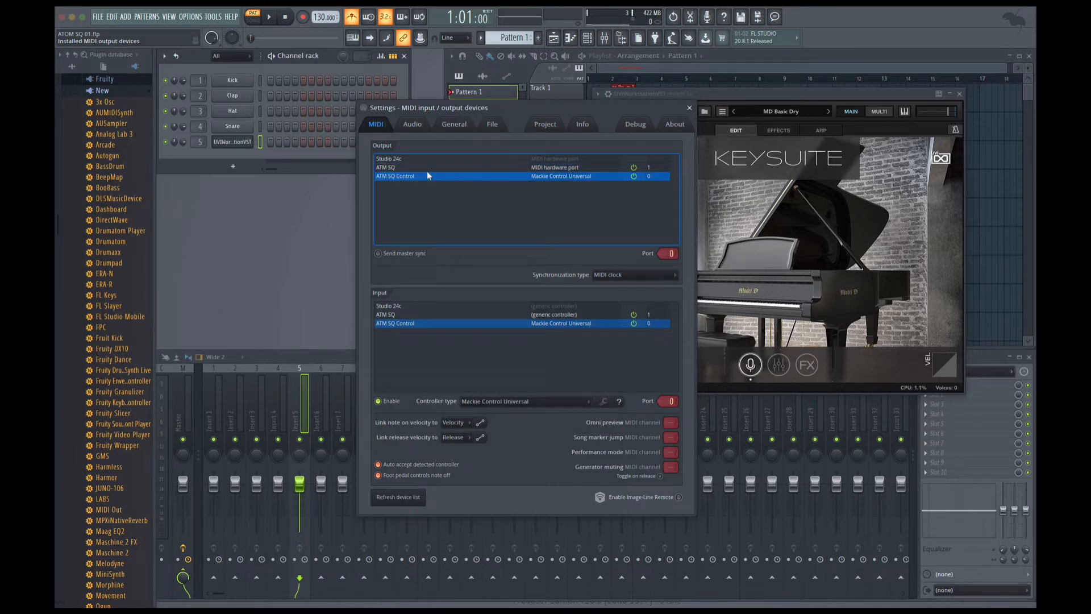
mouse_move(428, 171)
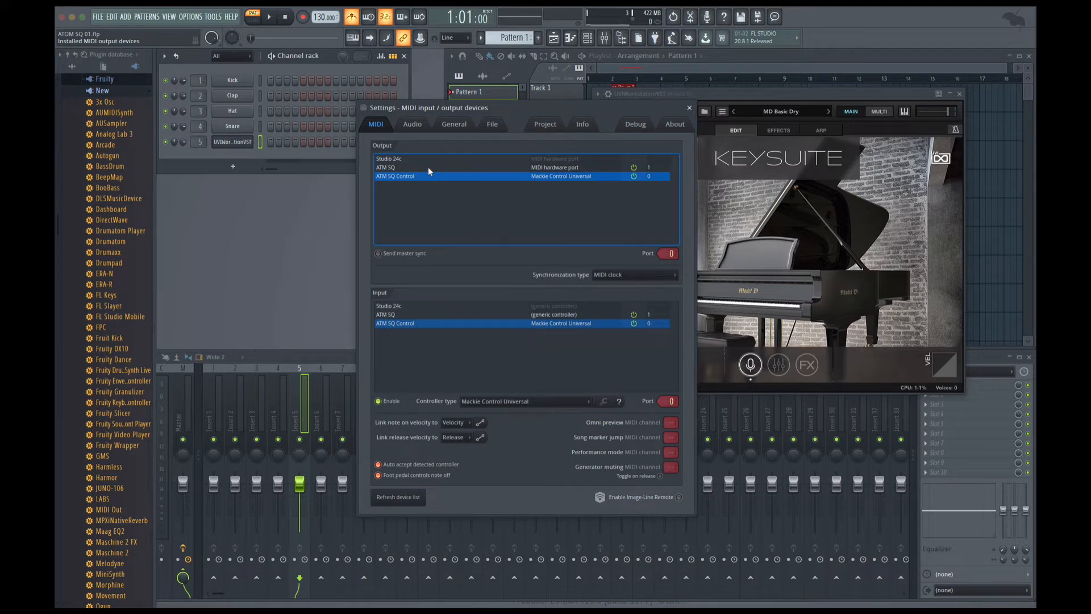
mouse_move(406, 179)
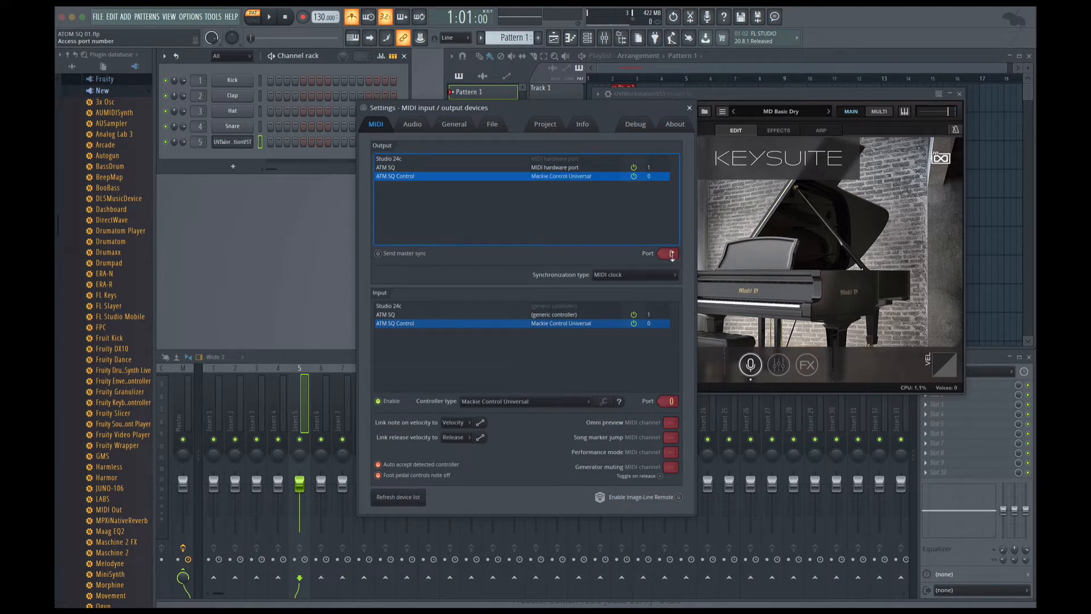
left_click(668, 253)
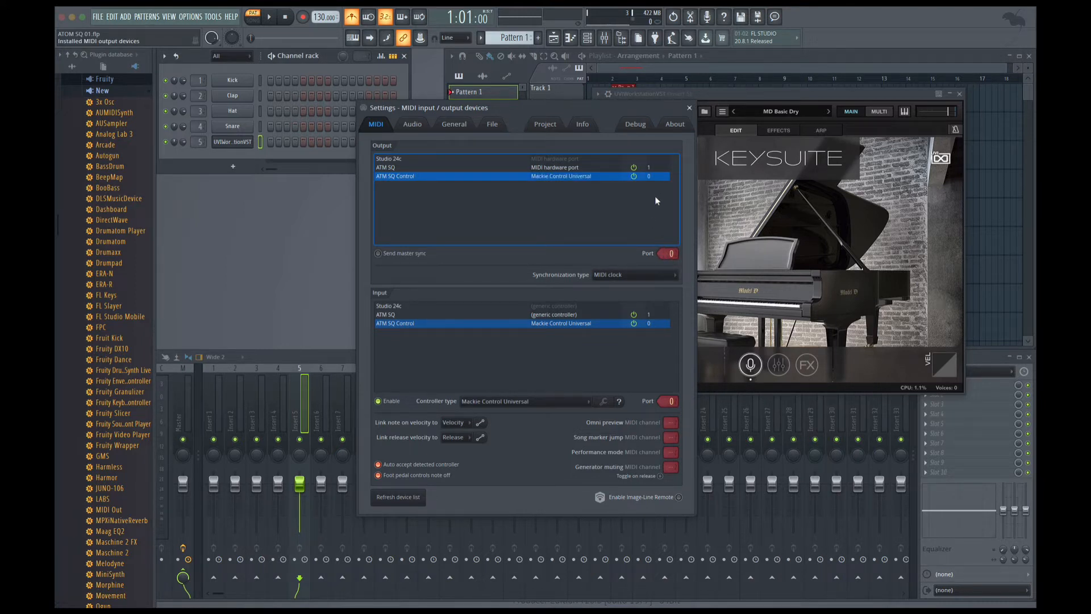
mouse_move(570, 278)
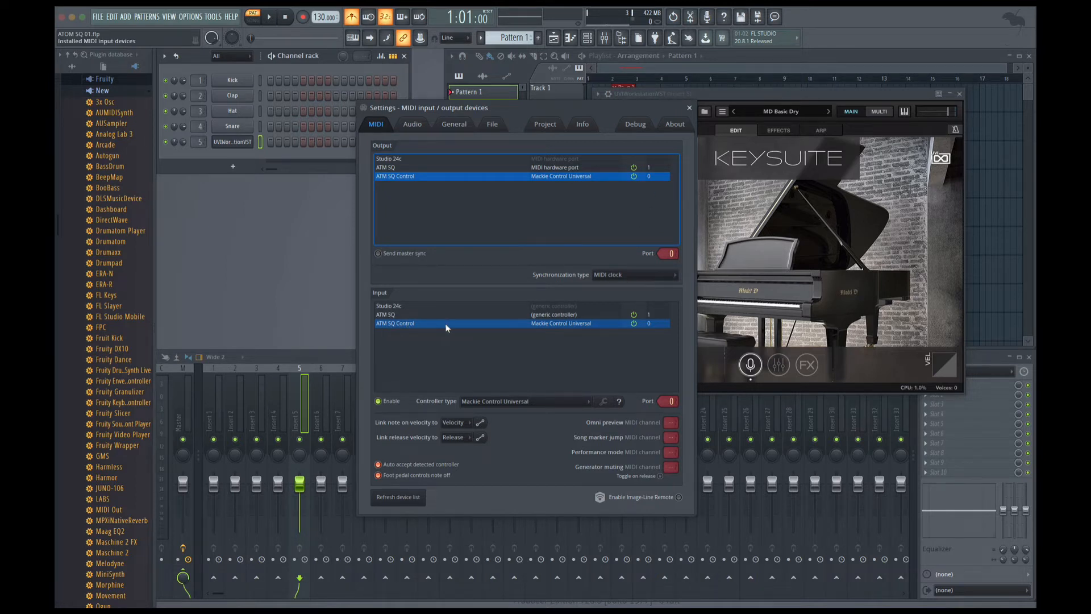
mouse_move(535, 326)
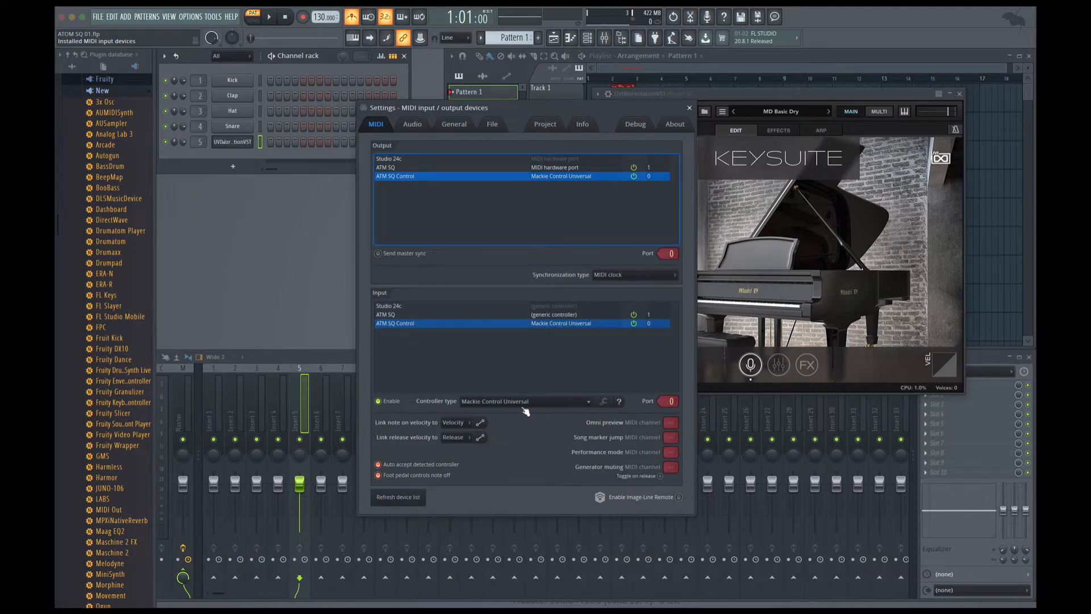
Choose Mackie Control Universal as the controller type for the ATM SQ Control input
left_click(525, 401)
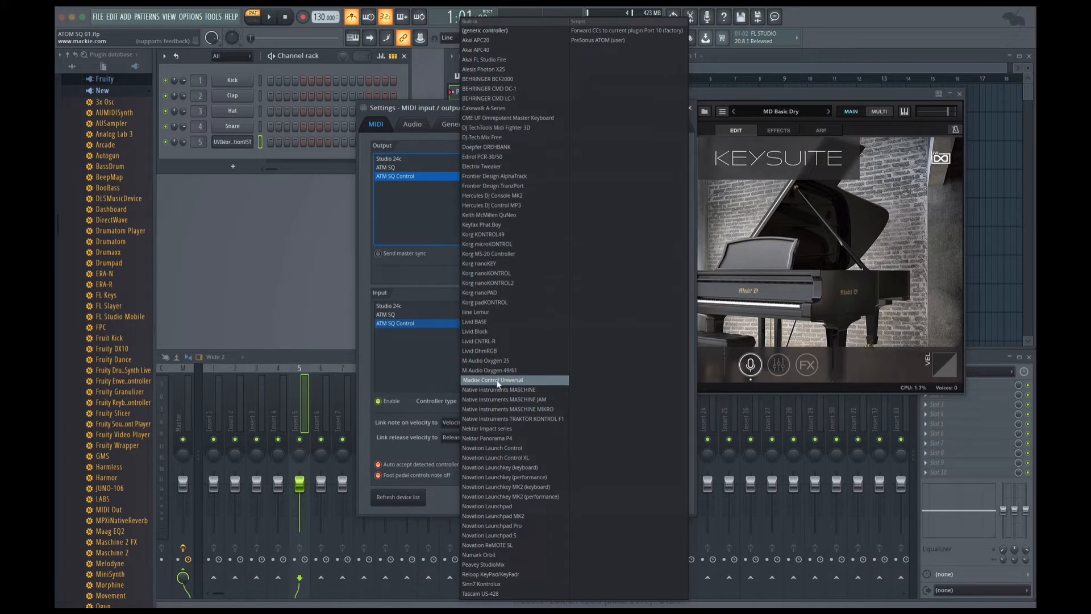
left_click(497, 379)
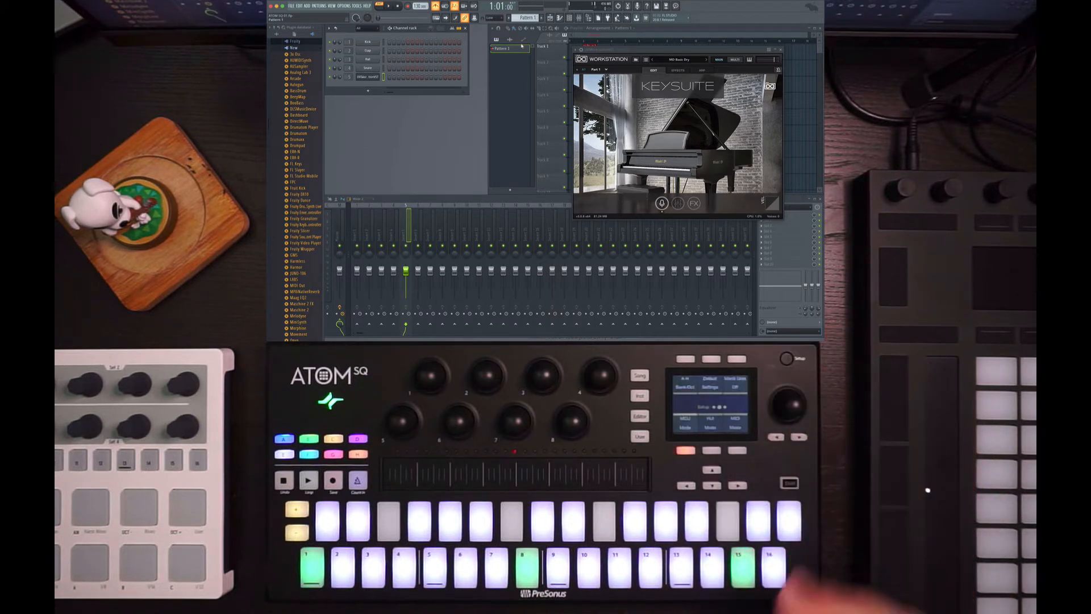
left_click(638, 395)
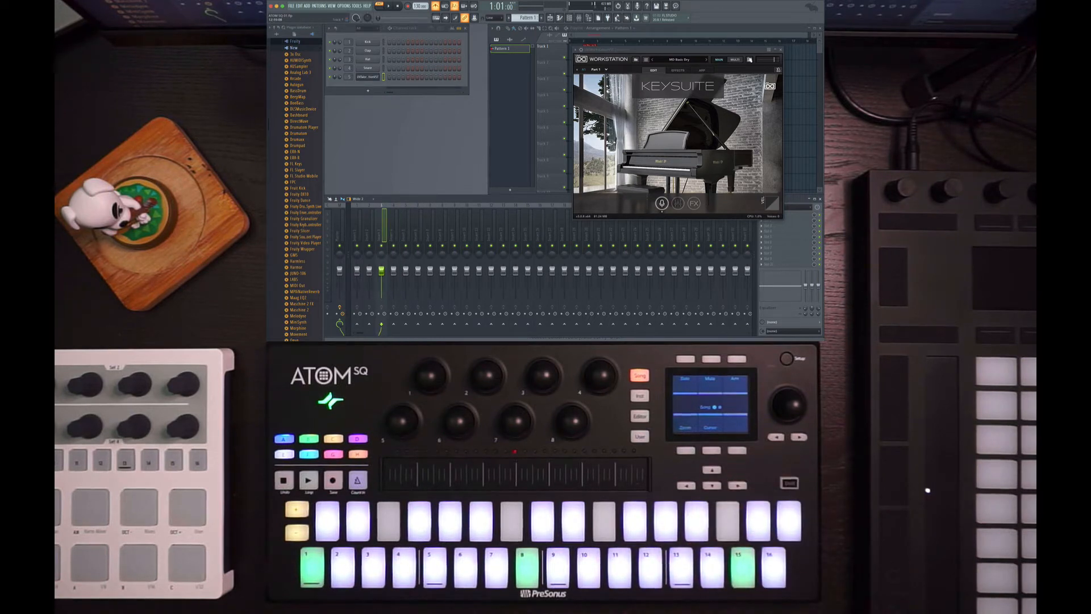
Close the Keysuite plugin window to reveal the Playlist
left_click(779, 58)
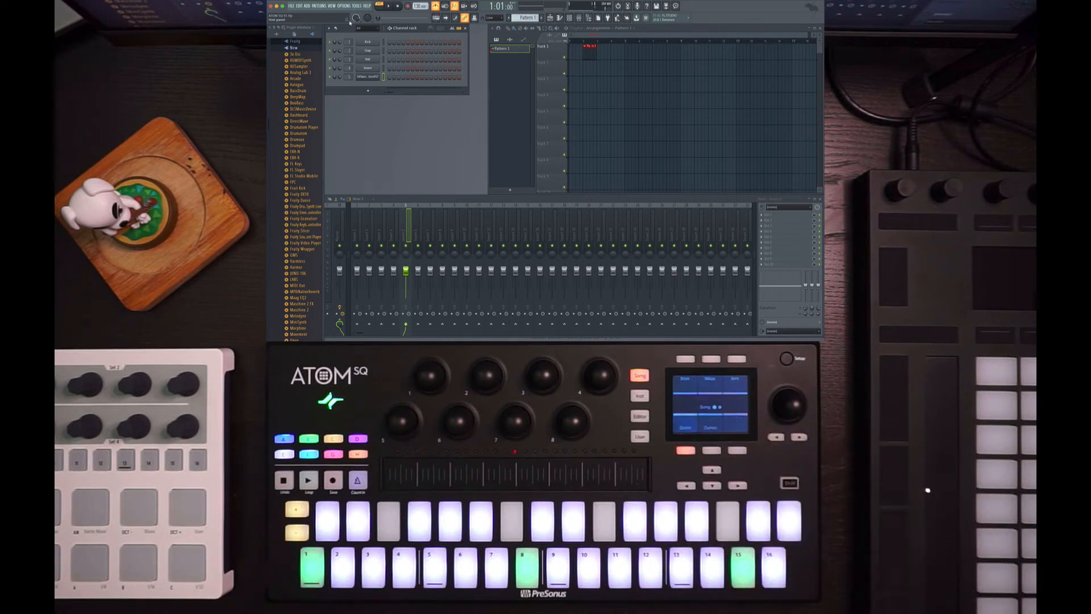
left_click(639, 395)
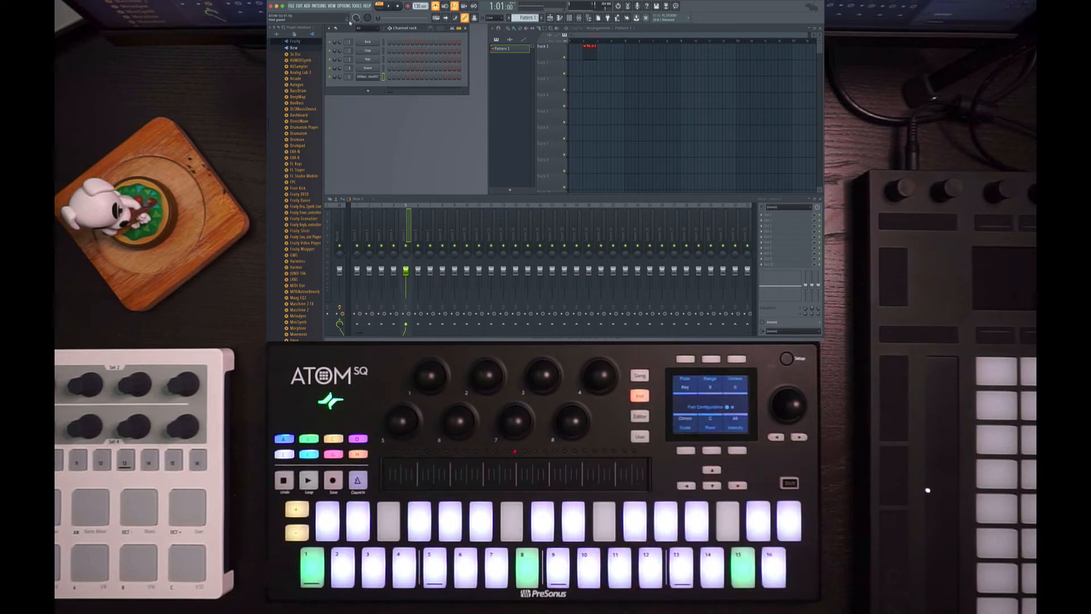